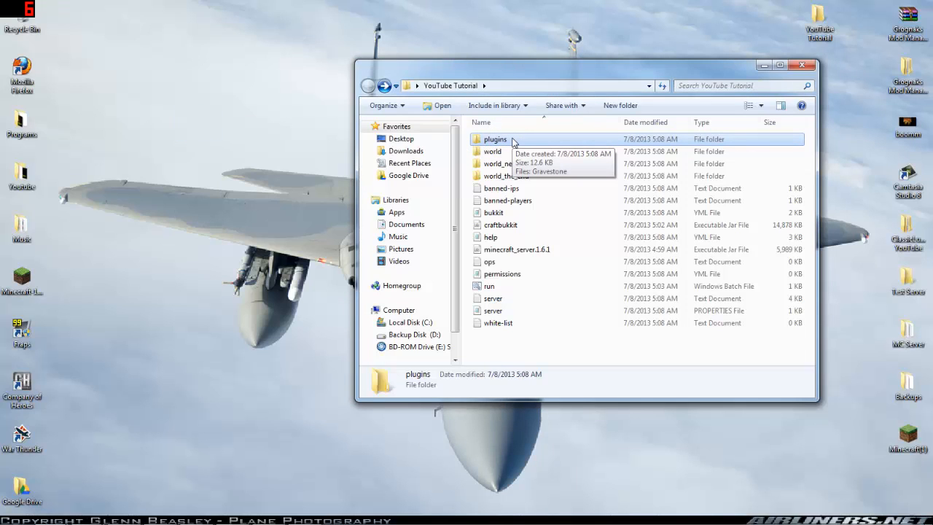
mouse_move(491, 286)
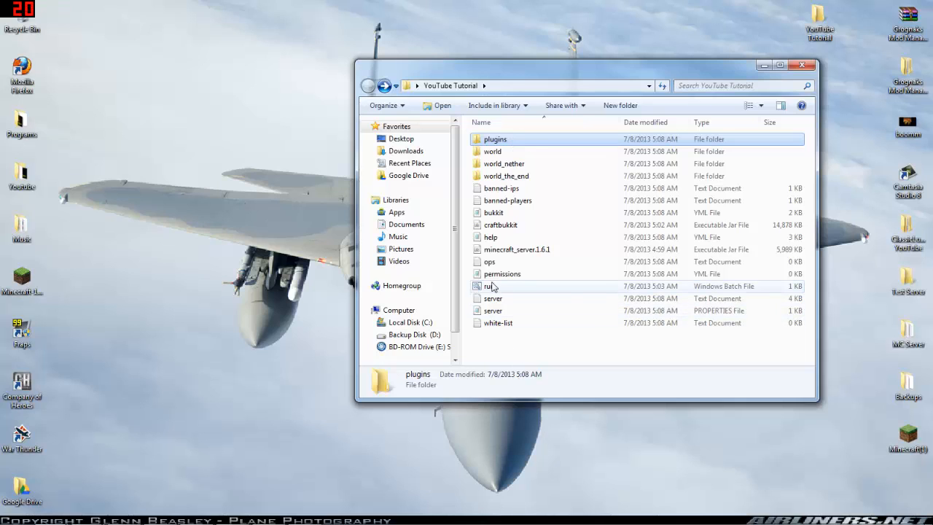
mouse_move(488, 286)
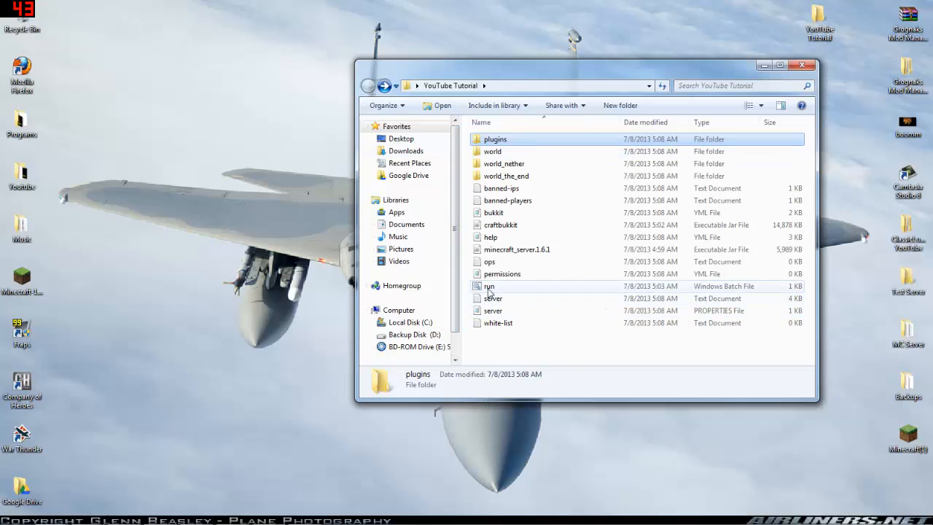
- Launch run.bat in the YouTube Tutorial folder to start the CraftBukkit server
double_click(488, 286)
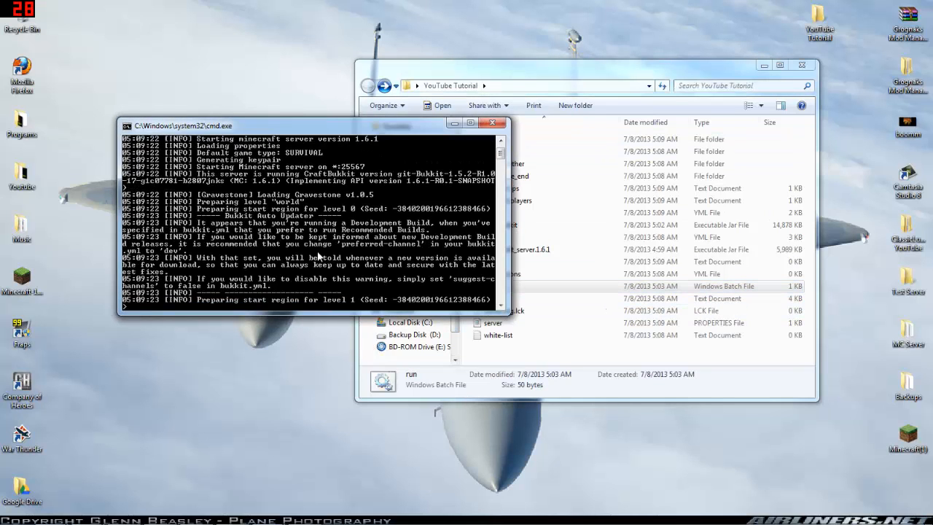